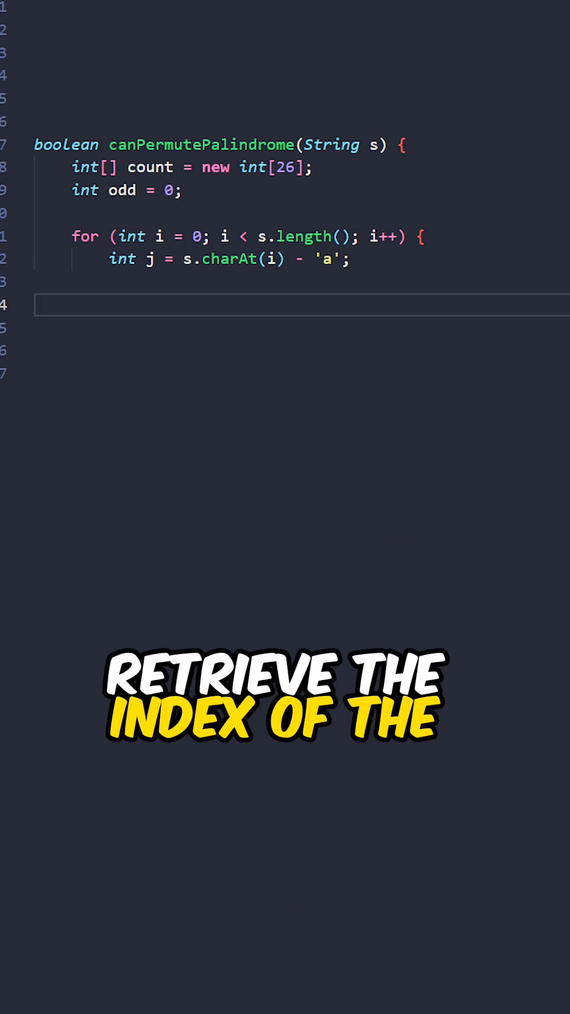
{"action": "type", "text": "count[j]++;"}
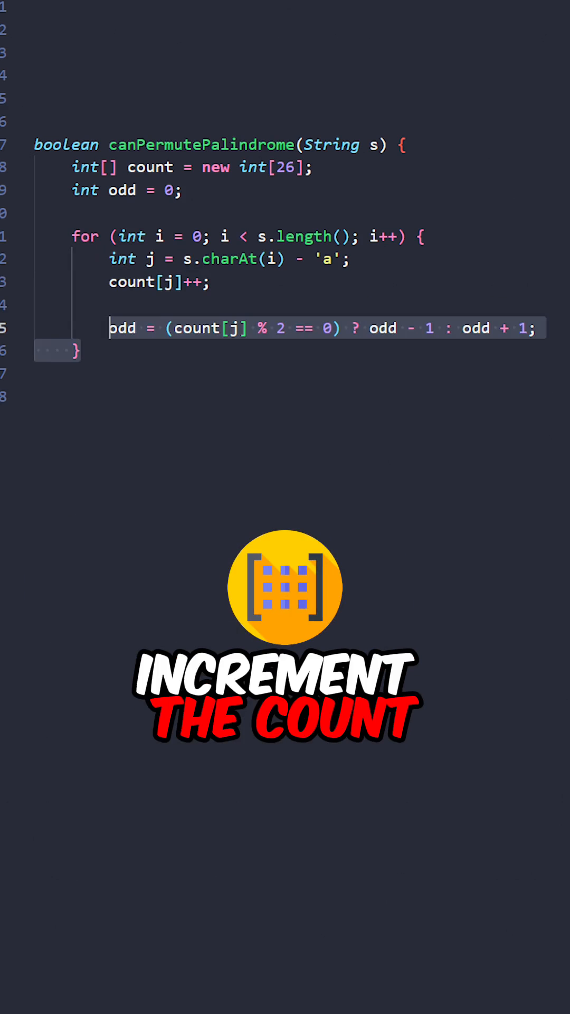
{"action": "type", "text": "return odd <= 1;"}
{"action": "type", "text": "}"}
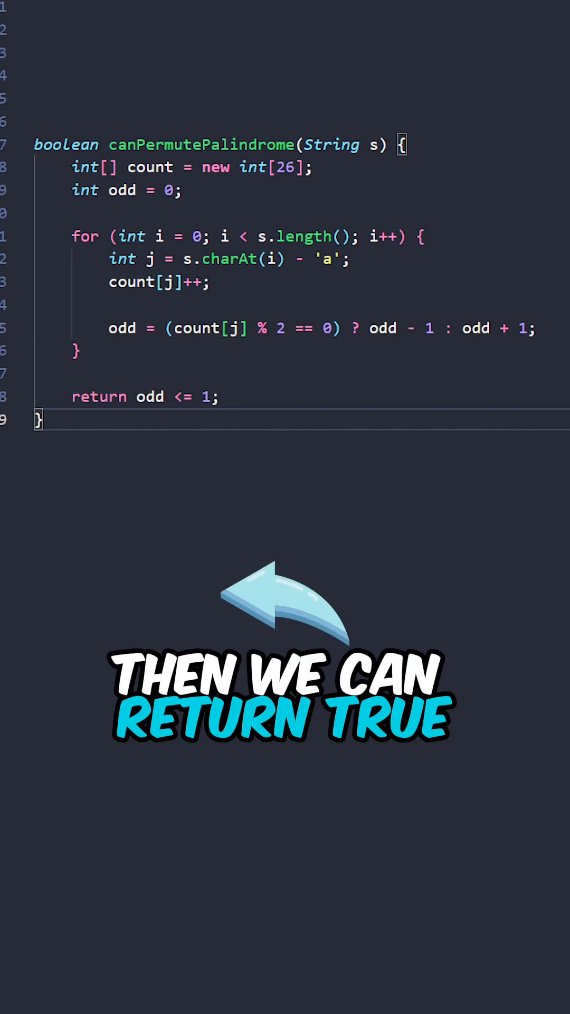